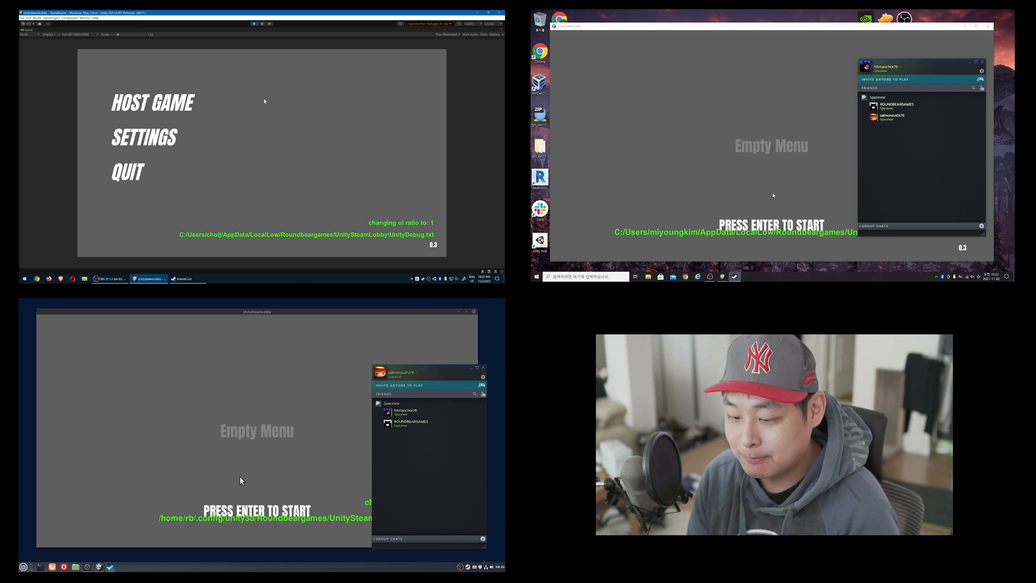
mouse_move(152, 102)
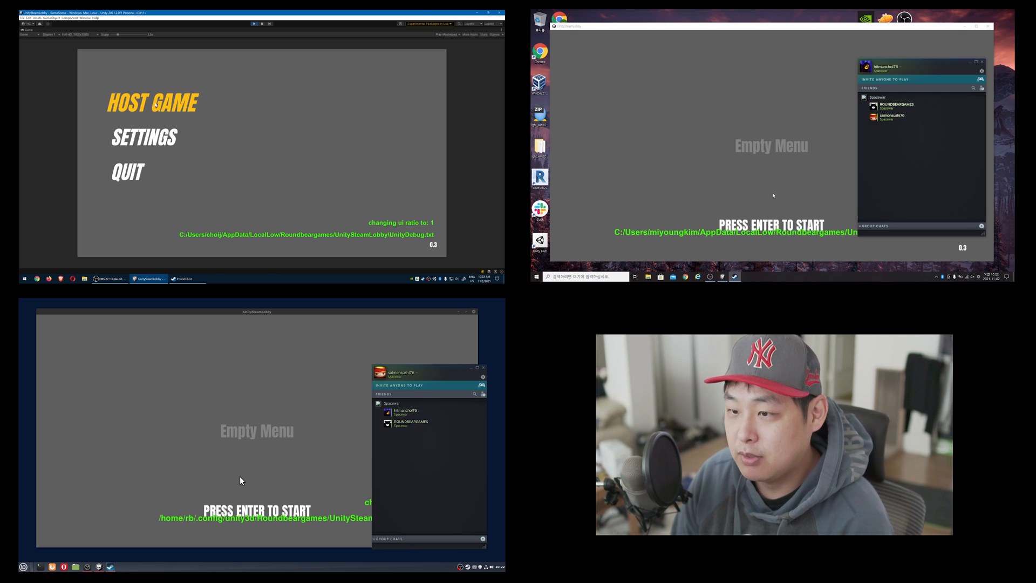
Host a new game lobby from the main menu, taking the first player slot.
click(151, 102)
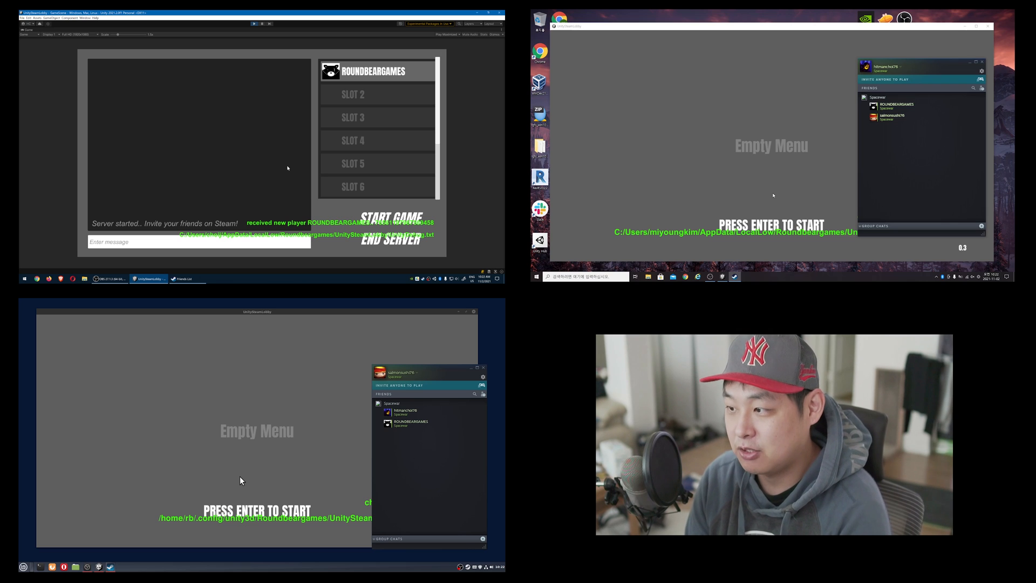
mouse_move(188, 278)
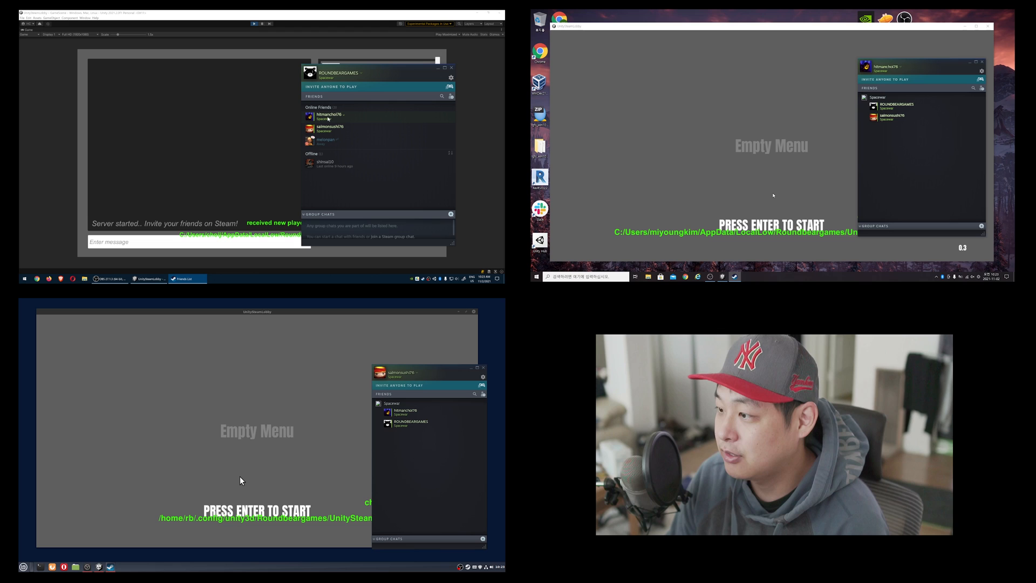
right_click(324, 114)
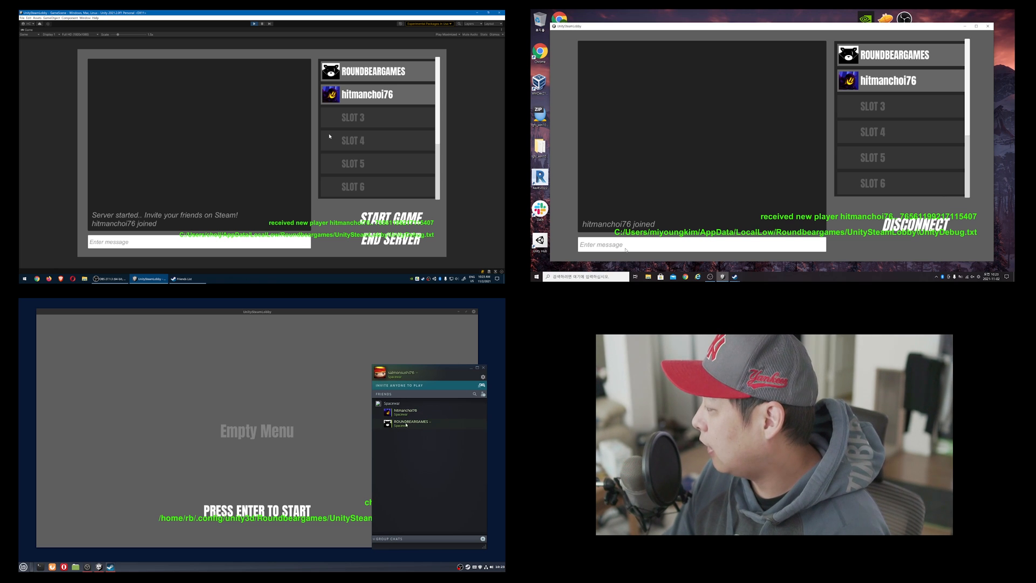
Join the ROUNDBEARGAMES game from the Linux machine's Steam friends list.
right_click(410, 424)
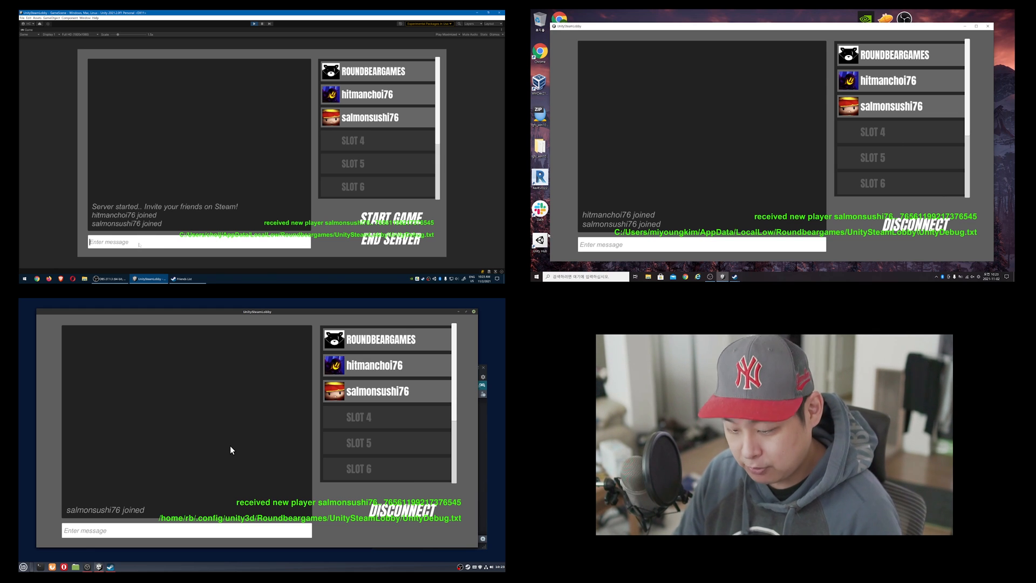
Send chat messages 'welcome to', 'hello everybody' and 'let's p' across machines.
text(welcome to)
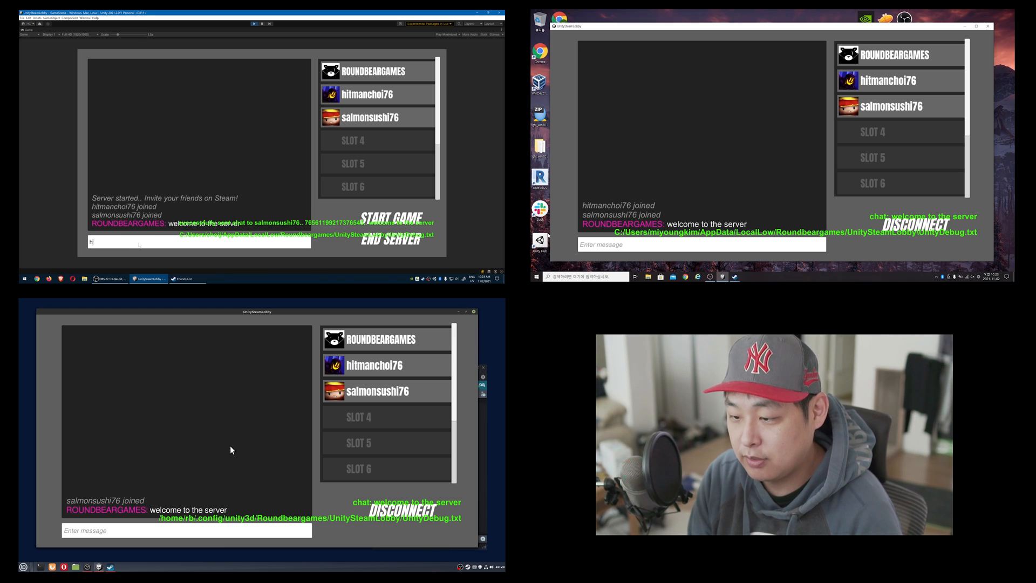
text(hello everybody)
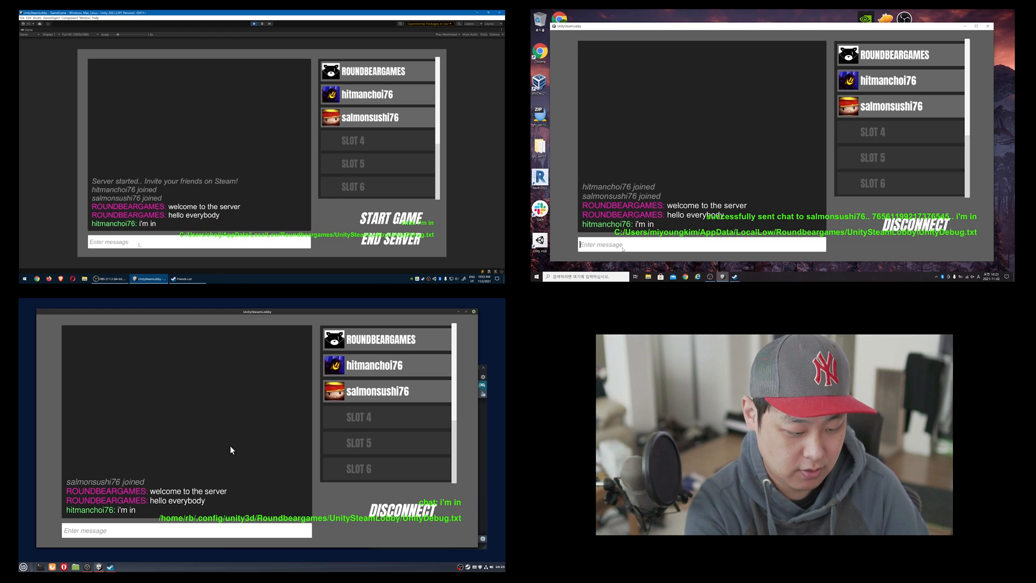
text(let's p)
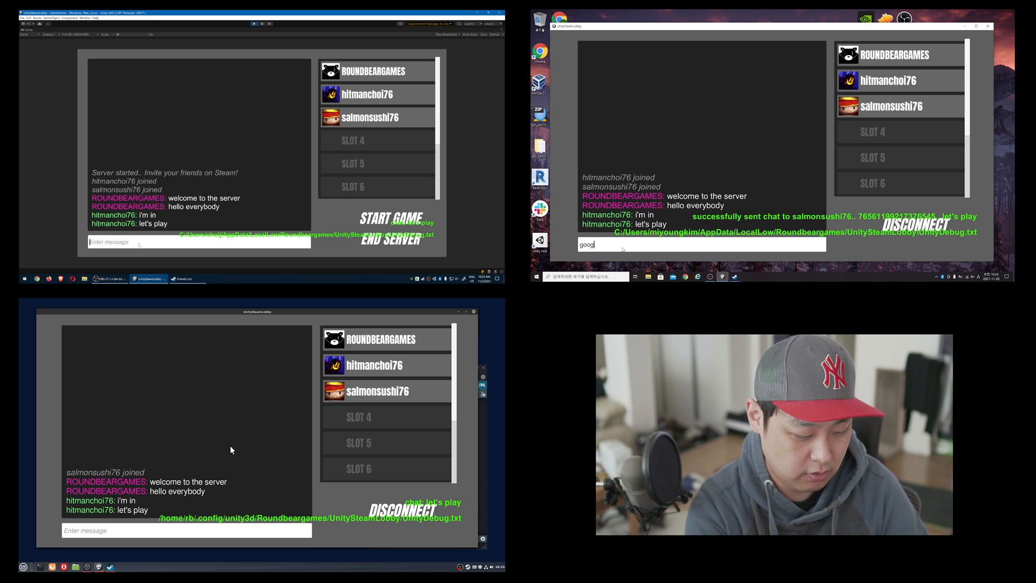
key(Return)
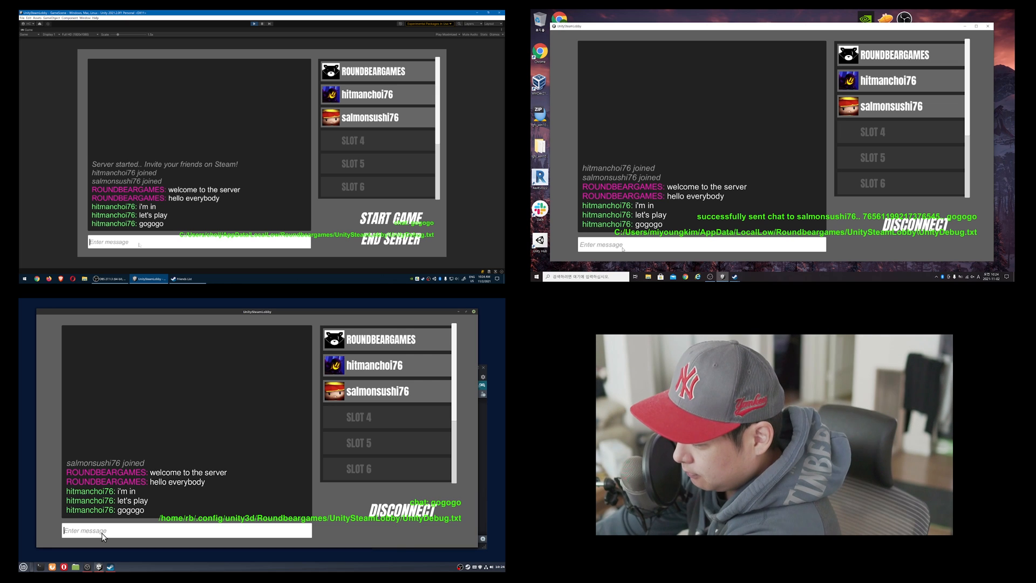
Send 'i'm a noob' and scroll down the host's player slot list.
text(i'm a noob)
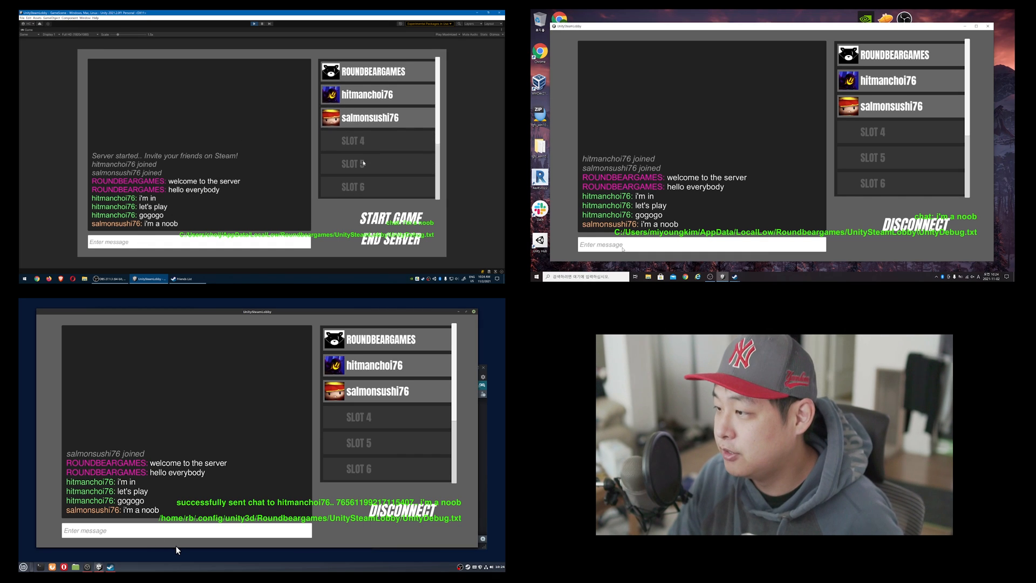
mouse_move(250, 542)
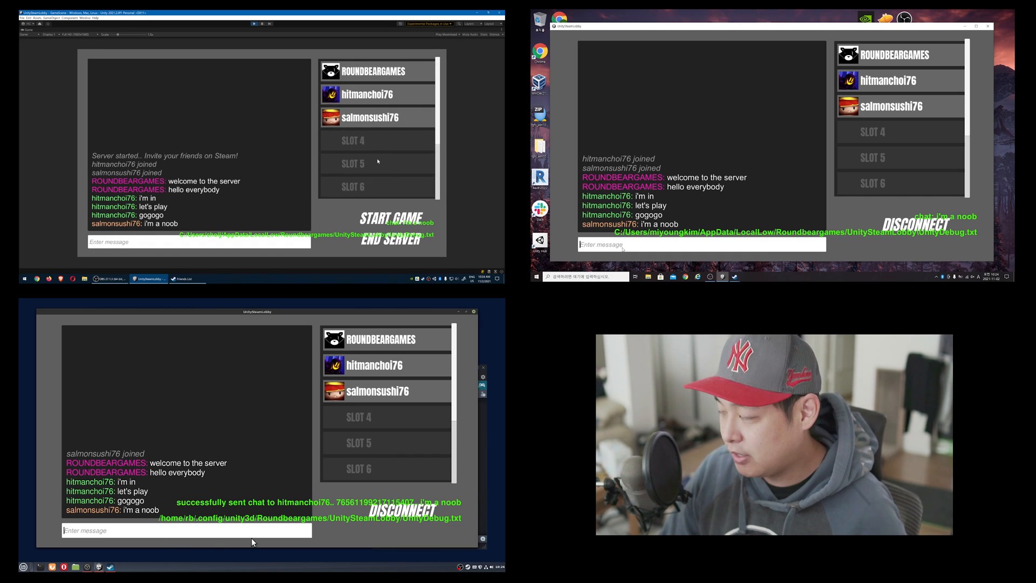
scroll(down, 3)
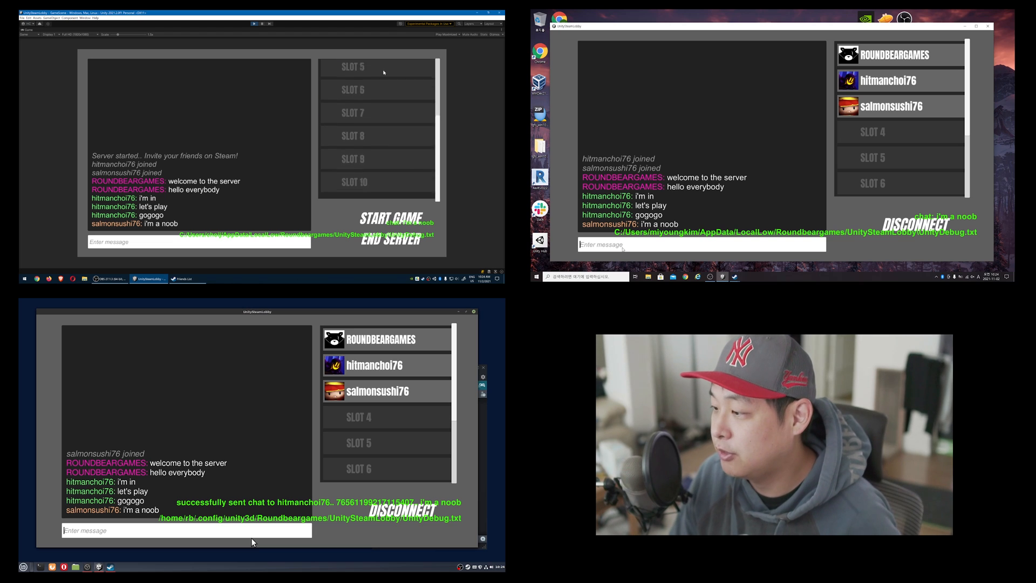